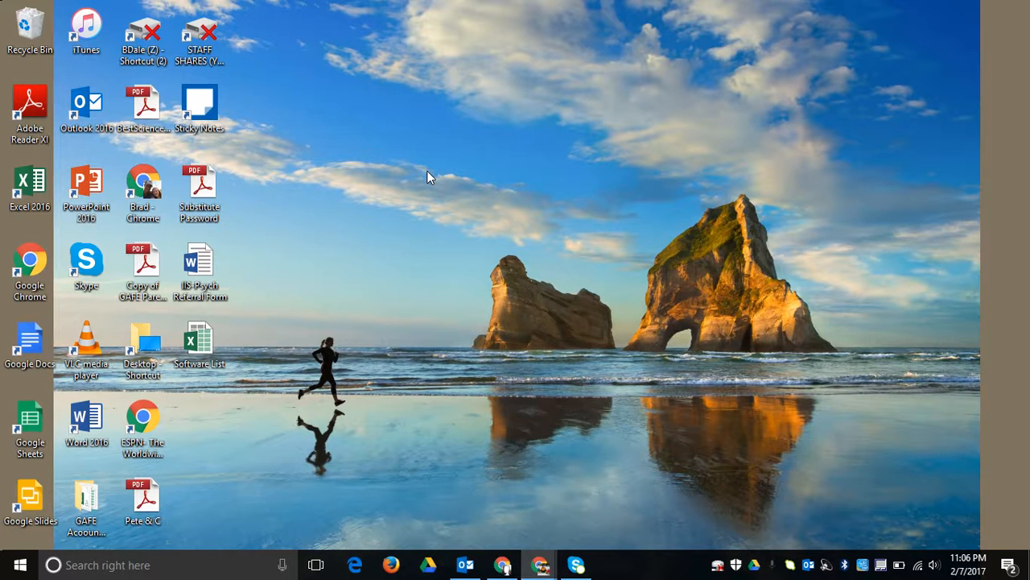
pyautogui.moveTo(372, 291)
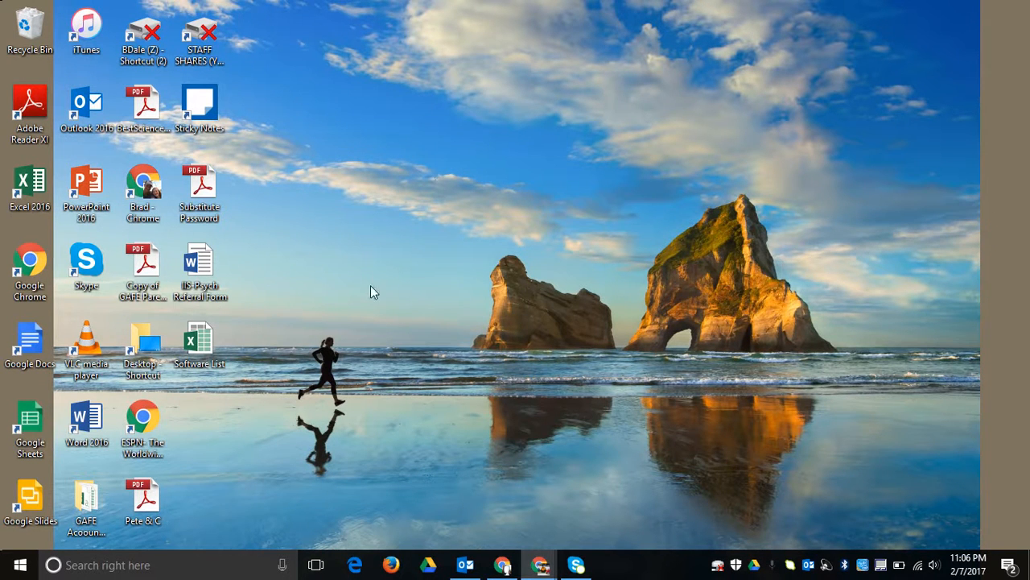
pyautogui.moveTo(250, 438)
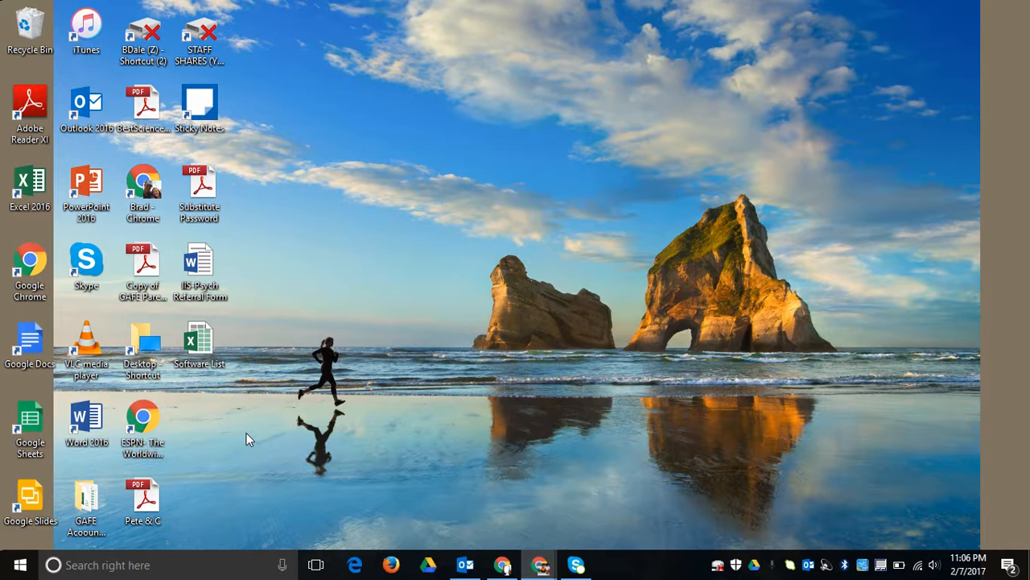
pyautogui.moveTo(185, 564)
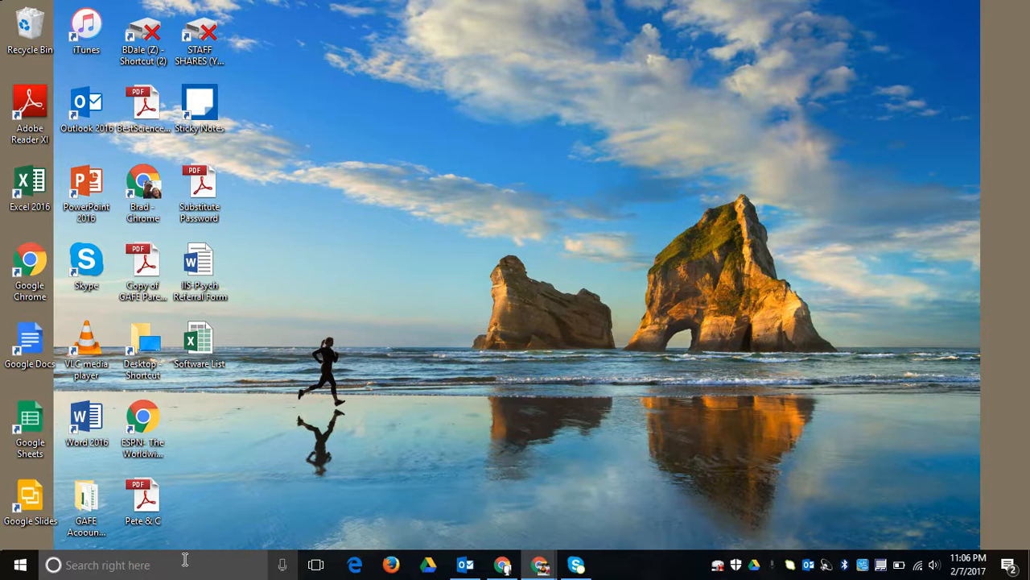
# Search for 'sni' in Start and pin Snipping Tool to the taskbar.
pyautogui.write('sn')
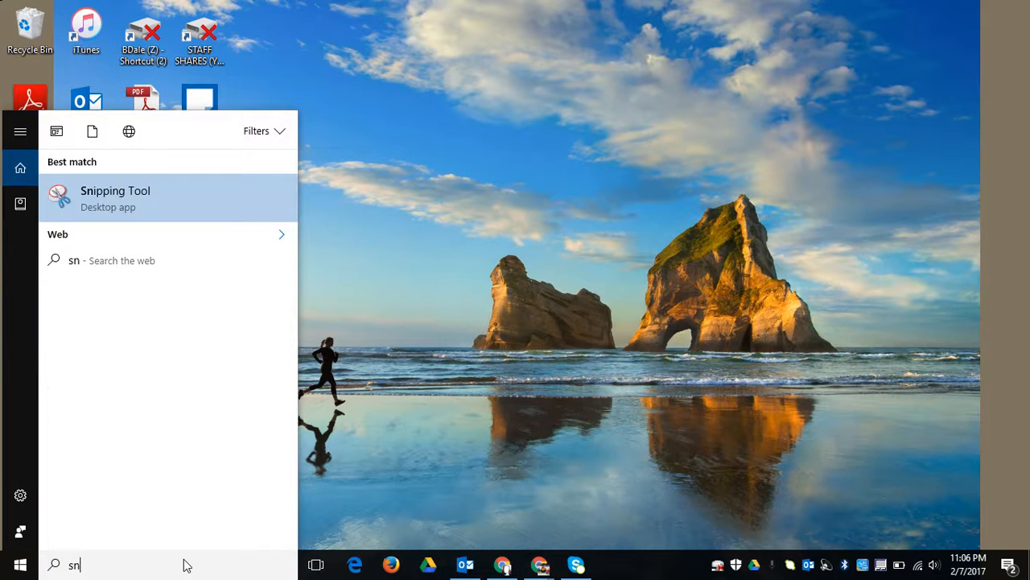
pyautogui.write('i')
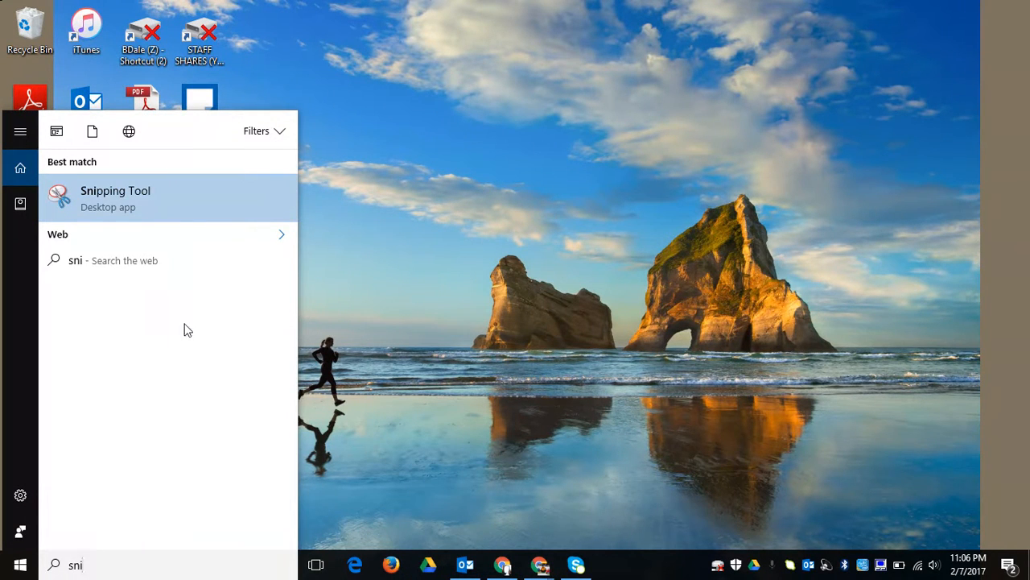
pyautogui.moveTo(138, 195)
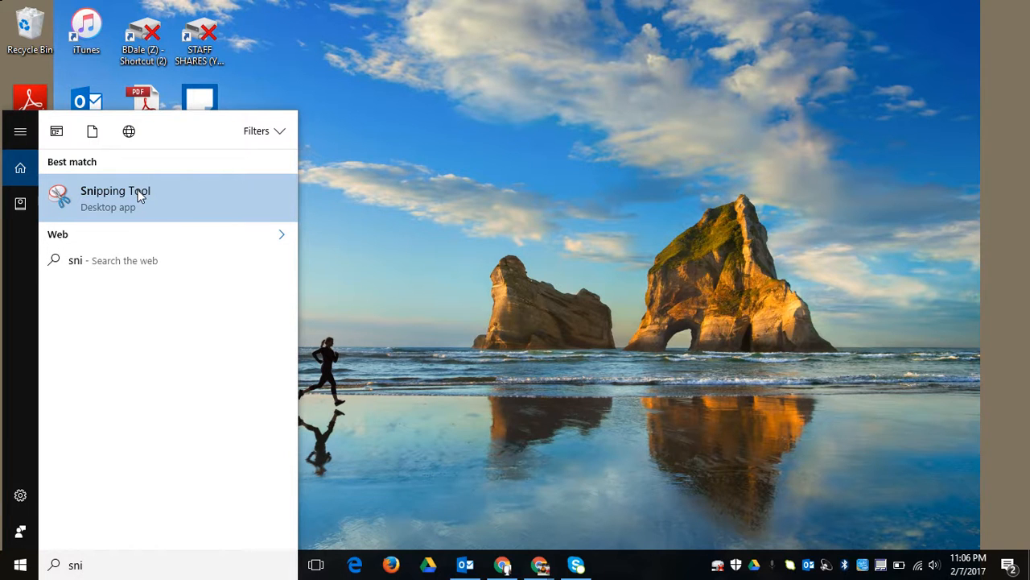
pyautogui.rightClick(115, 197)
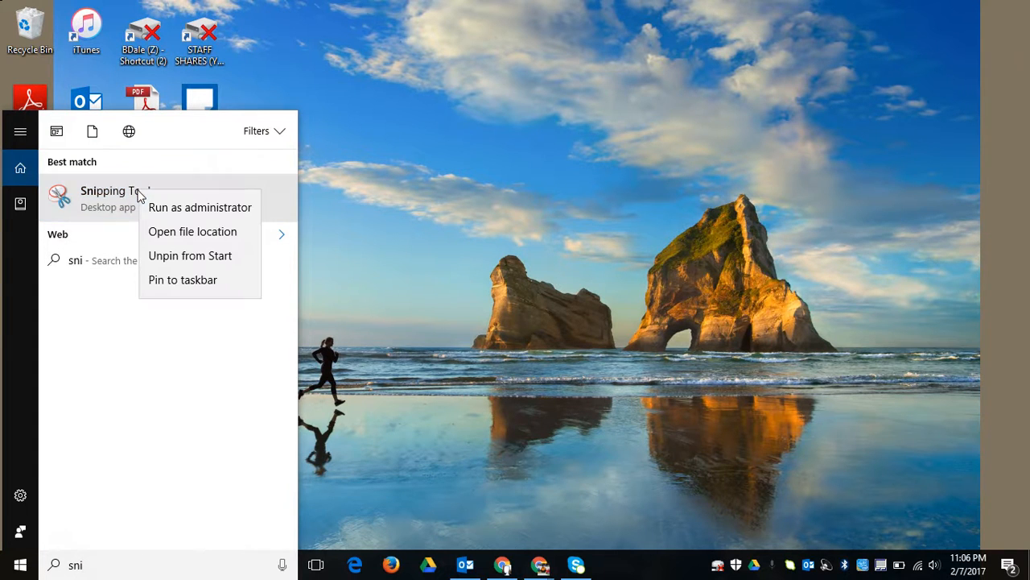
pyautogui.moveTo(159, 279)
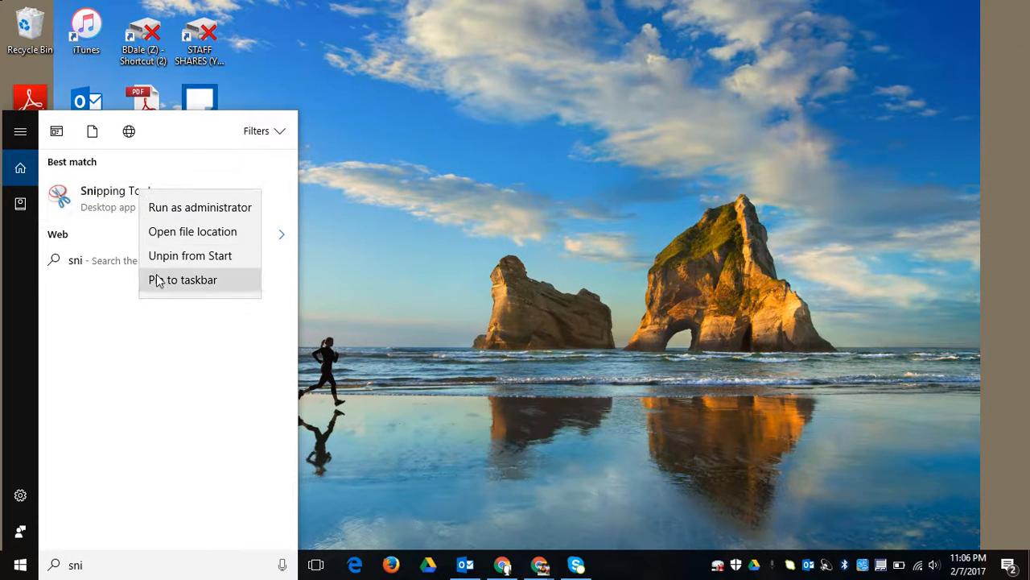
pyautogui.click(183, 280)
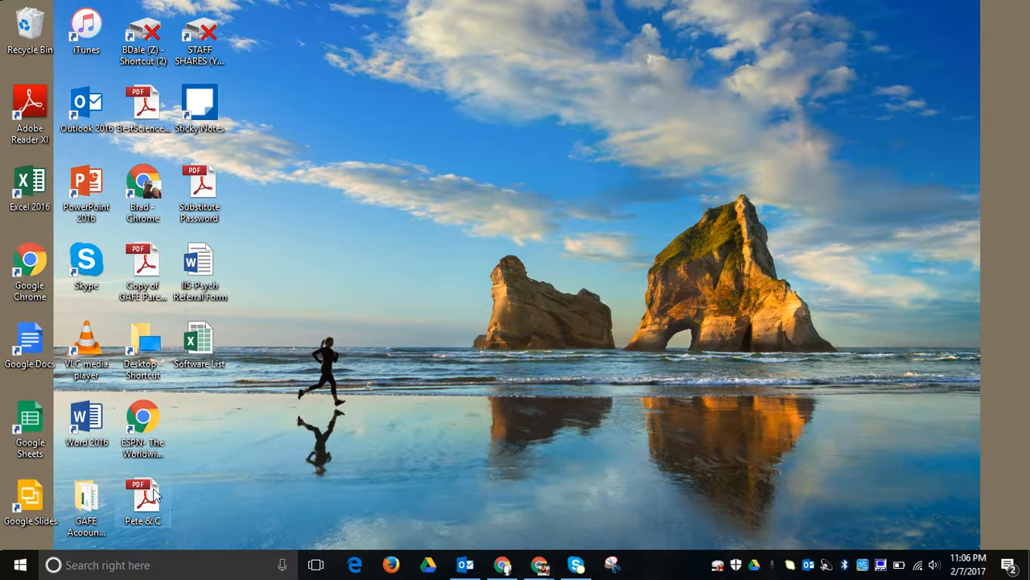
# Open Windows Settings, then launch Snipping Tool from its new taskbar icon.
pyautogui.click(19, 564)
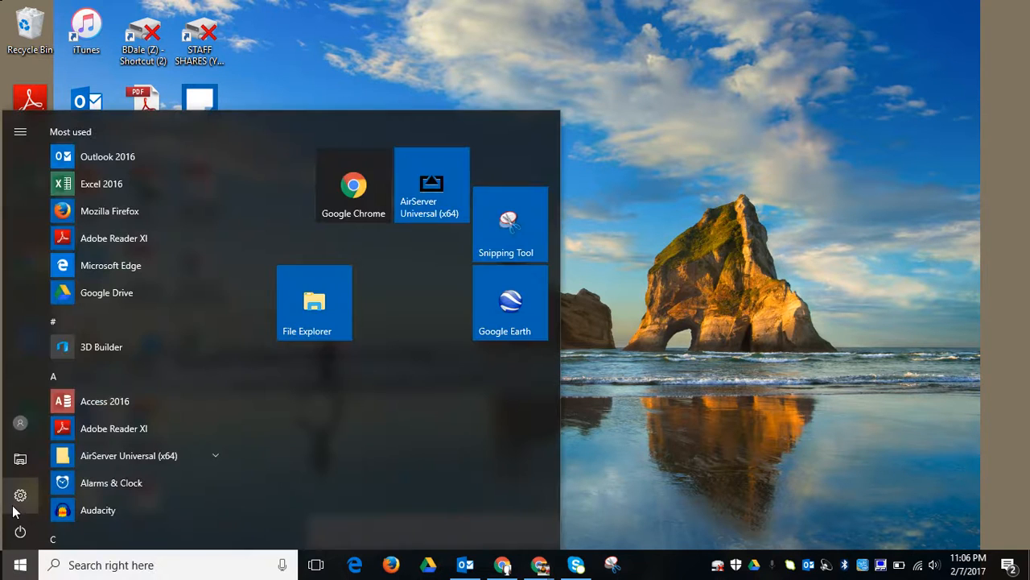
pyautogui.click(20, 494)
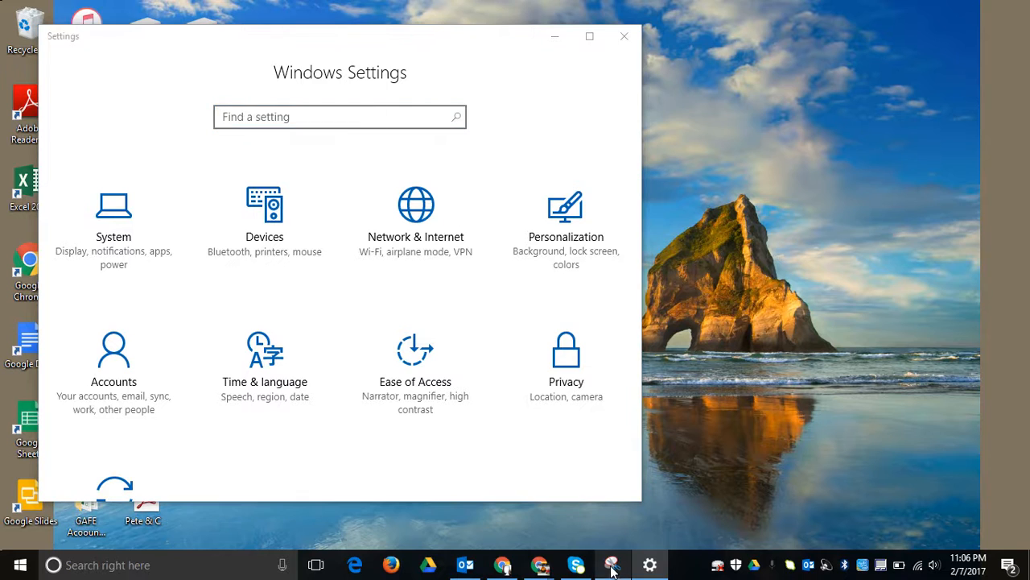
pyautogui.click(612, 564)
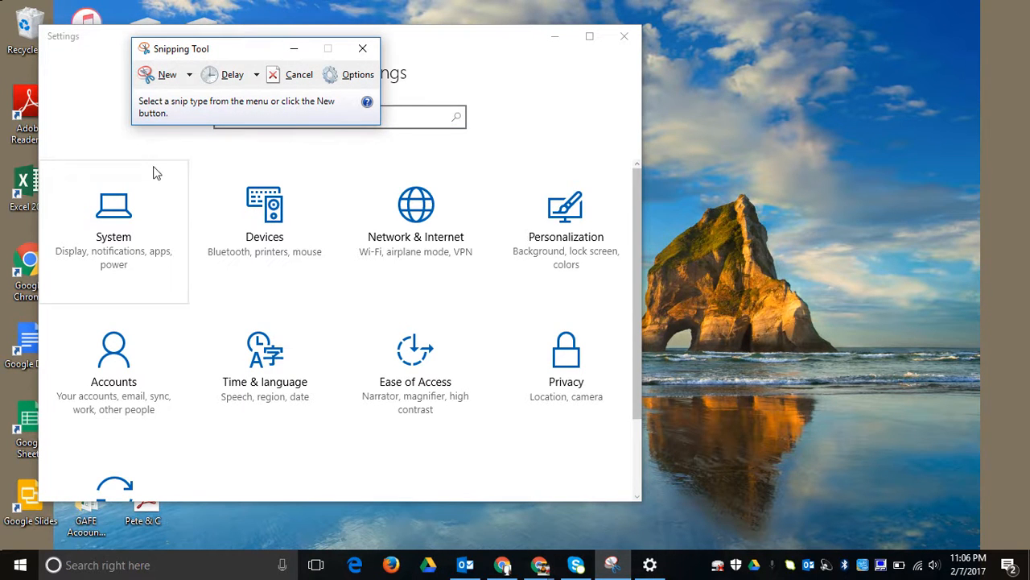
# Snip the Settings category icons, save the snip to the desktop as '1', and close Snipping Tool.
pyautogui.click(167, 74)
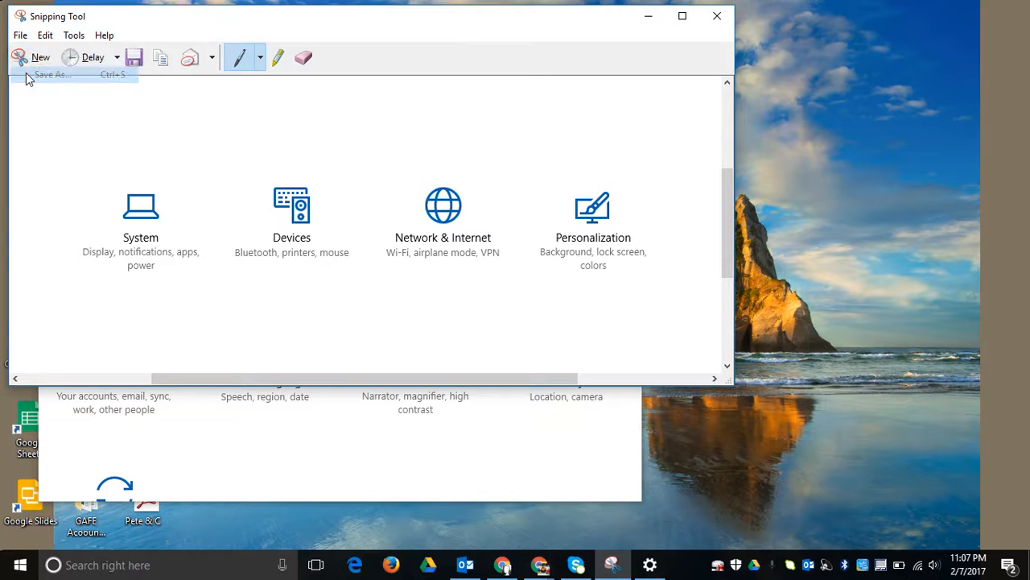
pyautogui.click(53, 75)
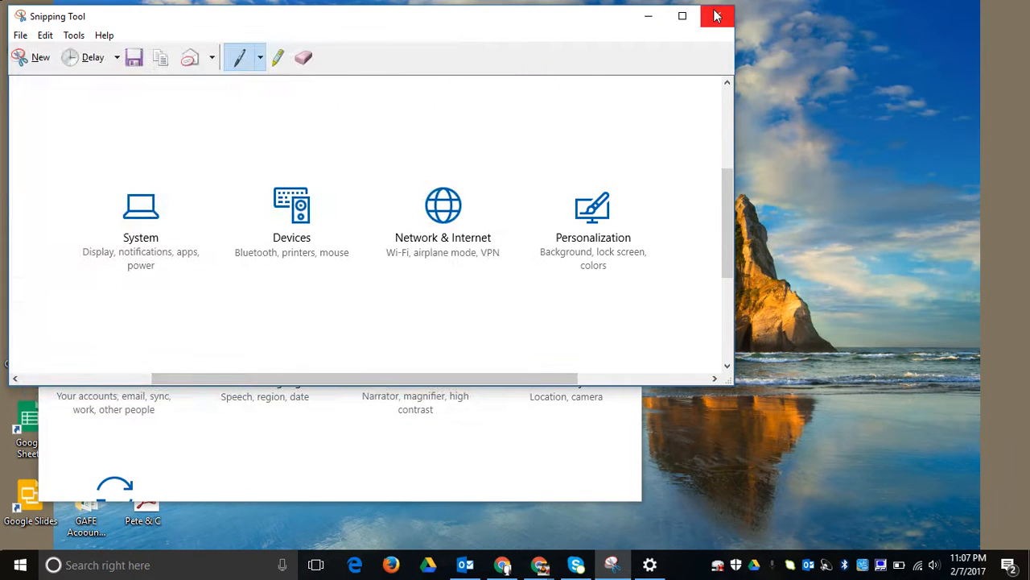
pyautogui.click(716, 16)
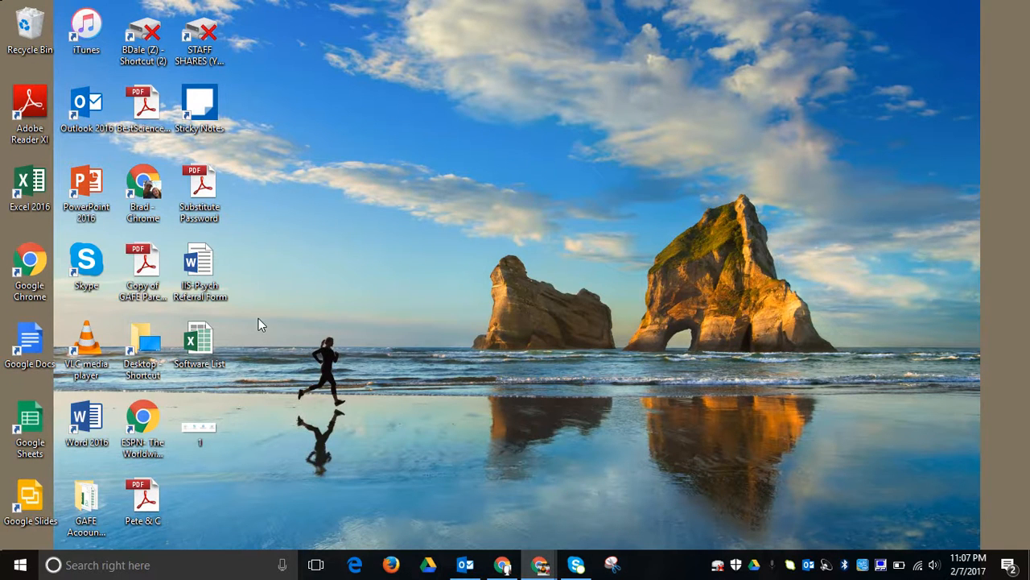
# Open 1.PNG from the desktop in Photos.
pyautogui.doubleClick(198, 419)
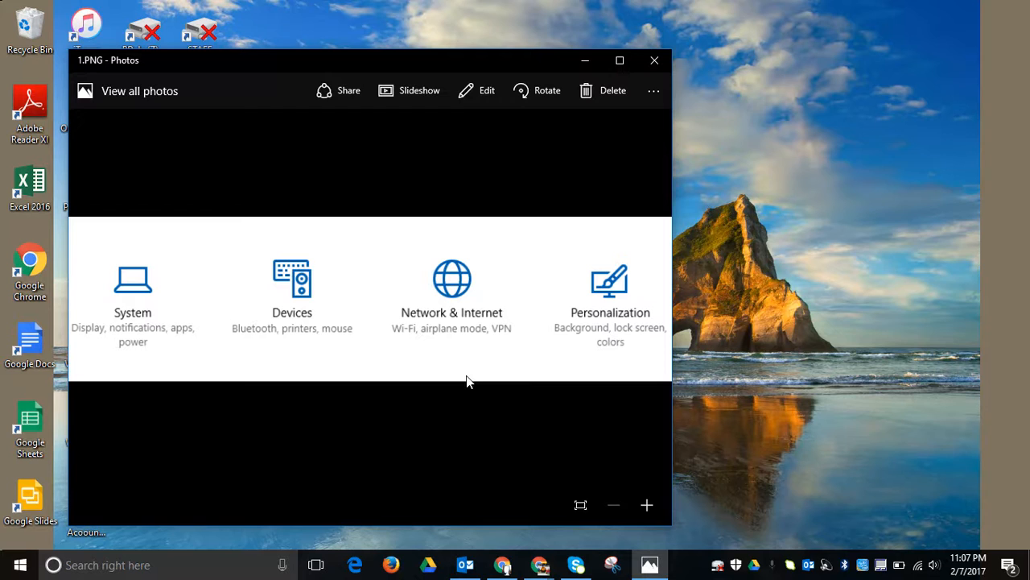
pyautogui.moveTo(787, 393)
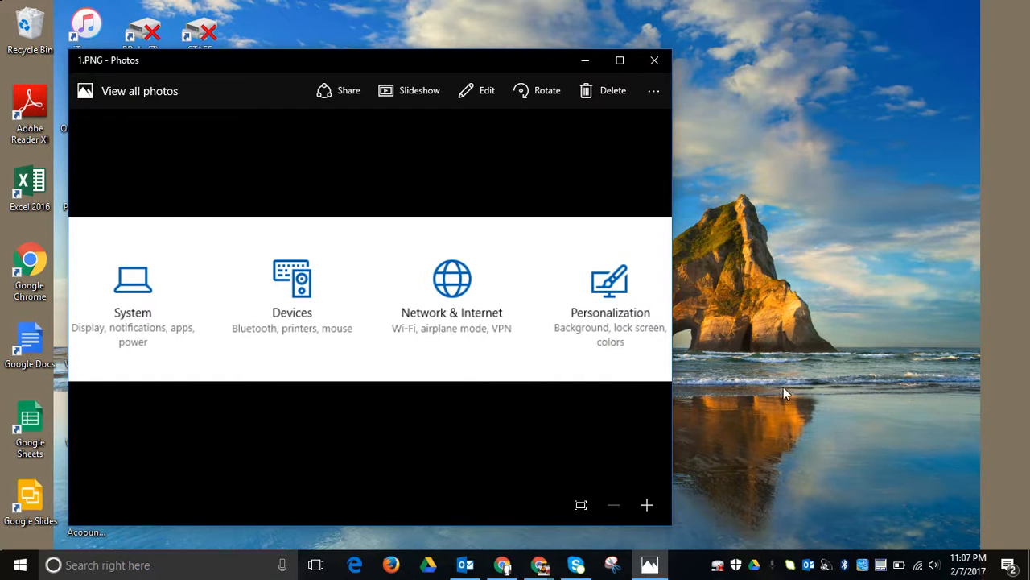
pyautogui.moveTo(669, 534)
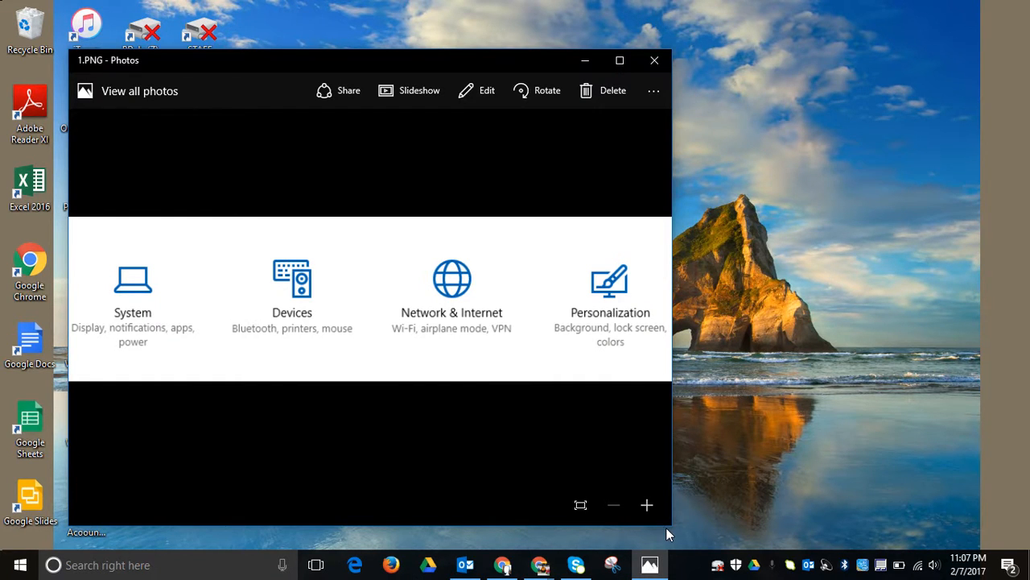